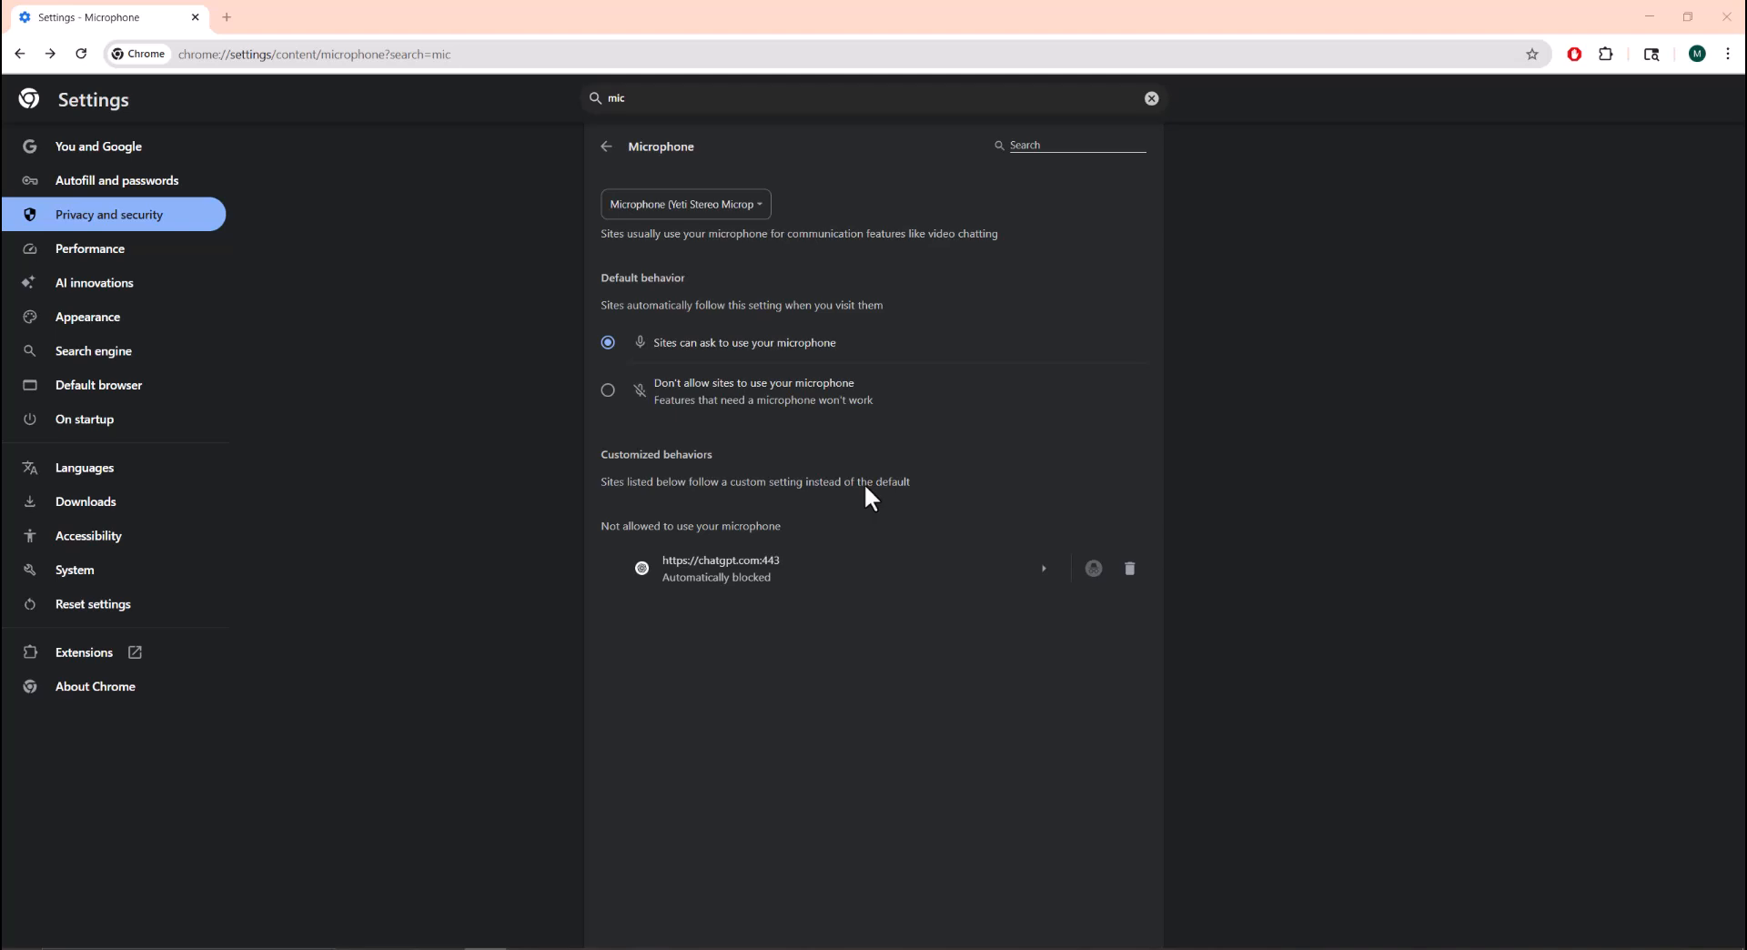
{"action": "mouse_move", "coordinate": [535, 335]}
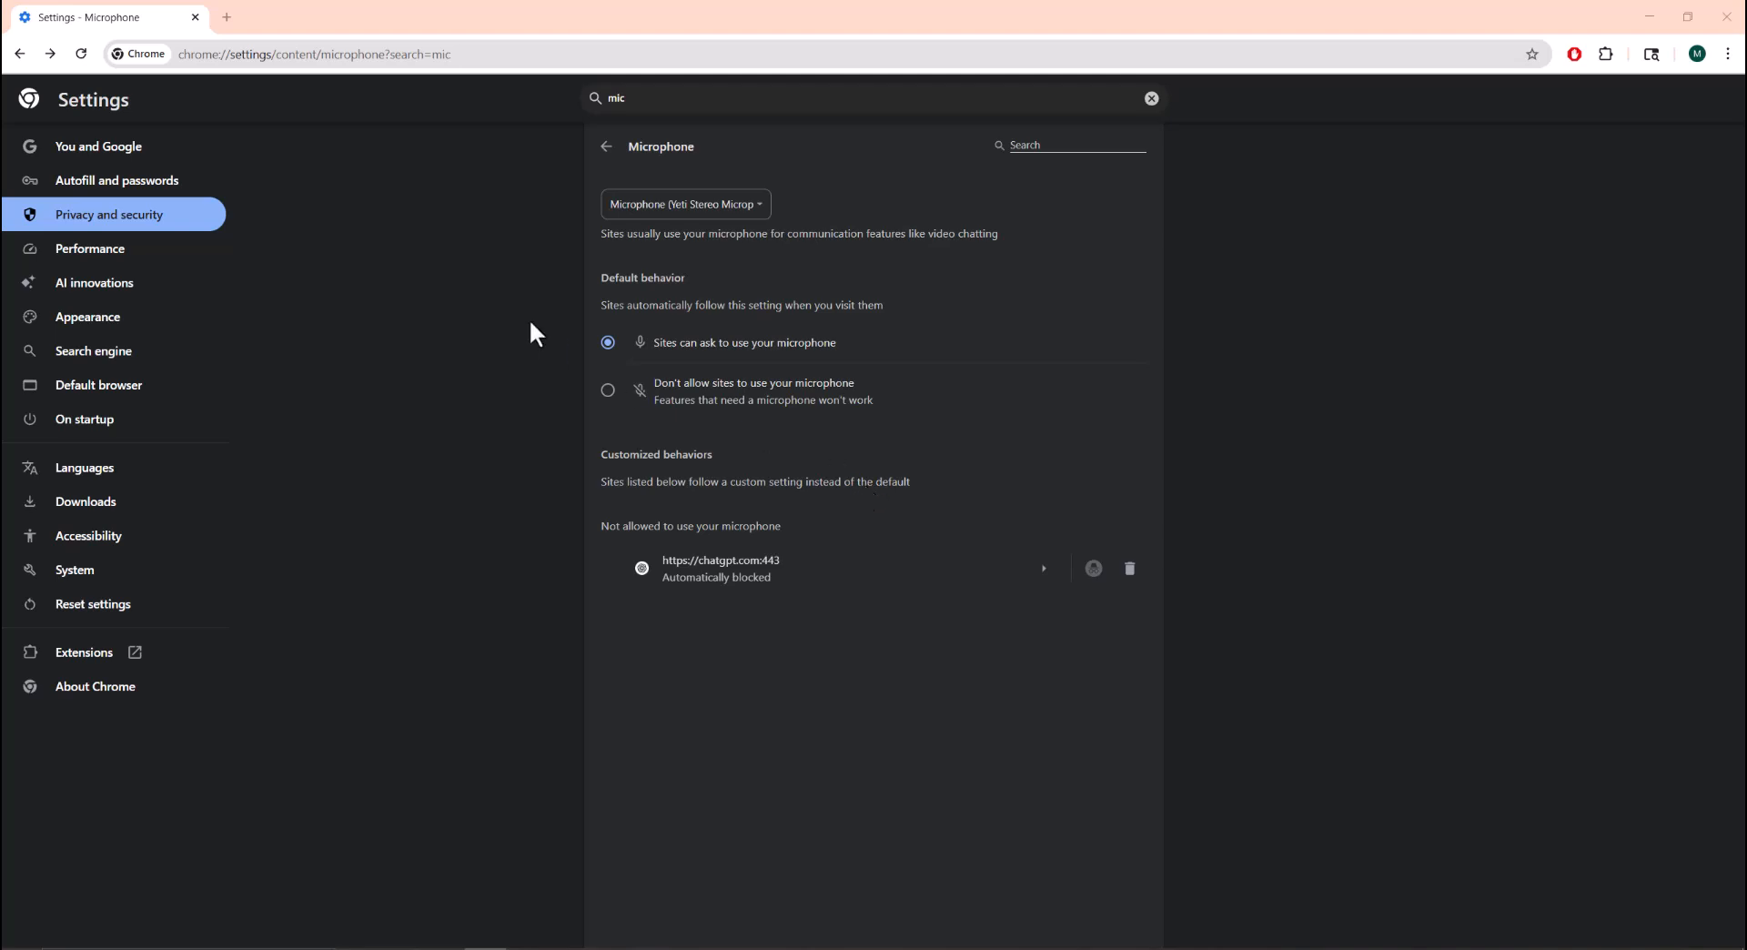
{"action": "mouse_move", "coordinate": [71, 225]}
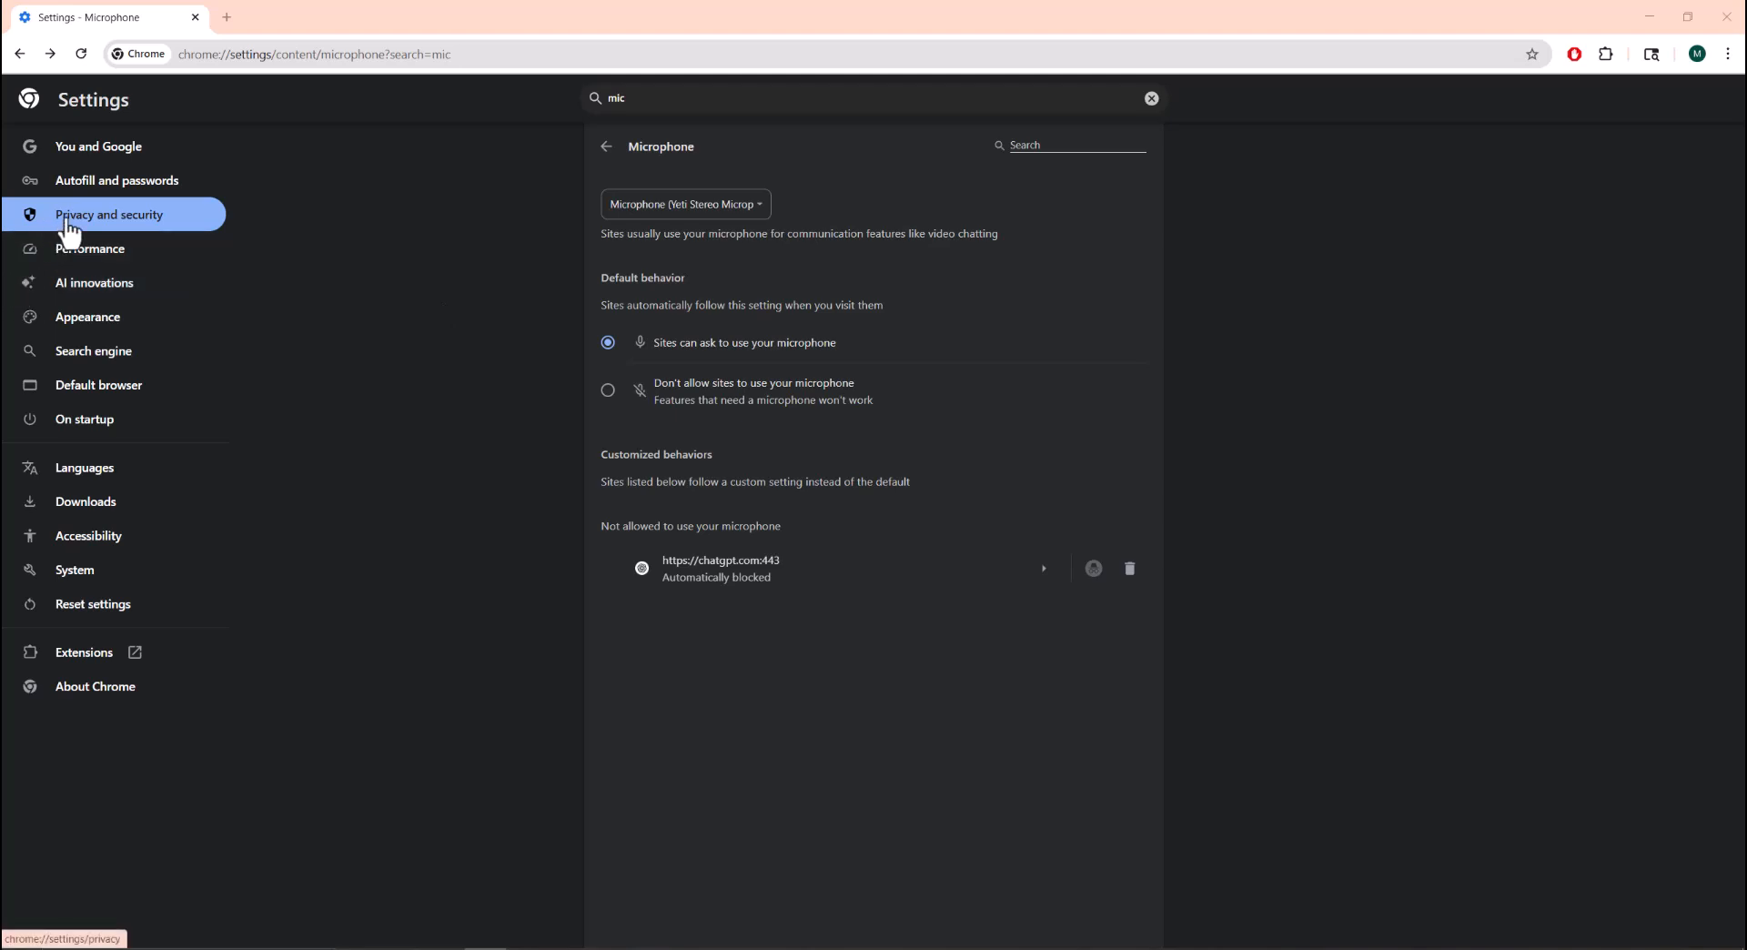
{"action": "mouse_move", "coordinate": [697, 145]}
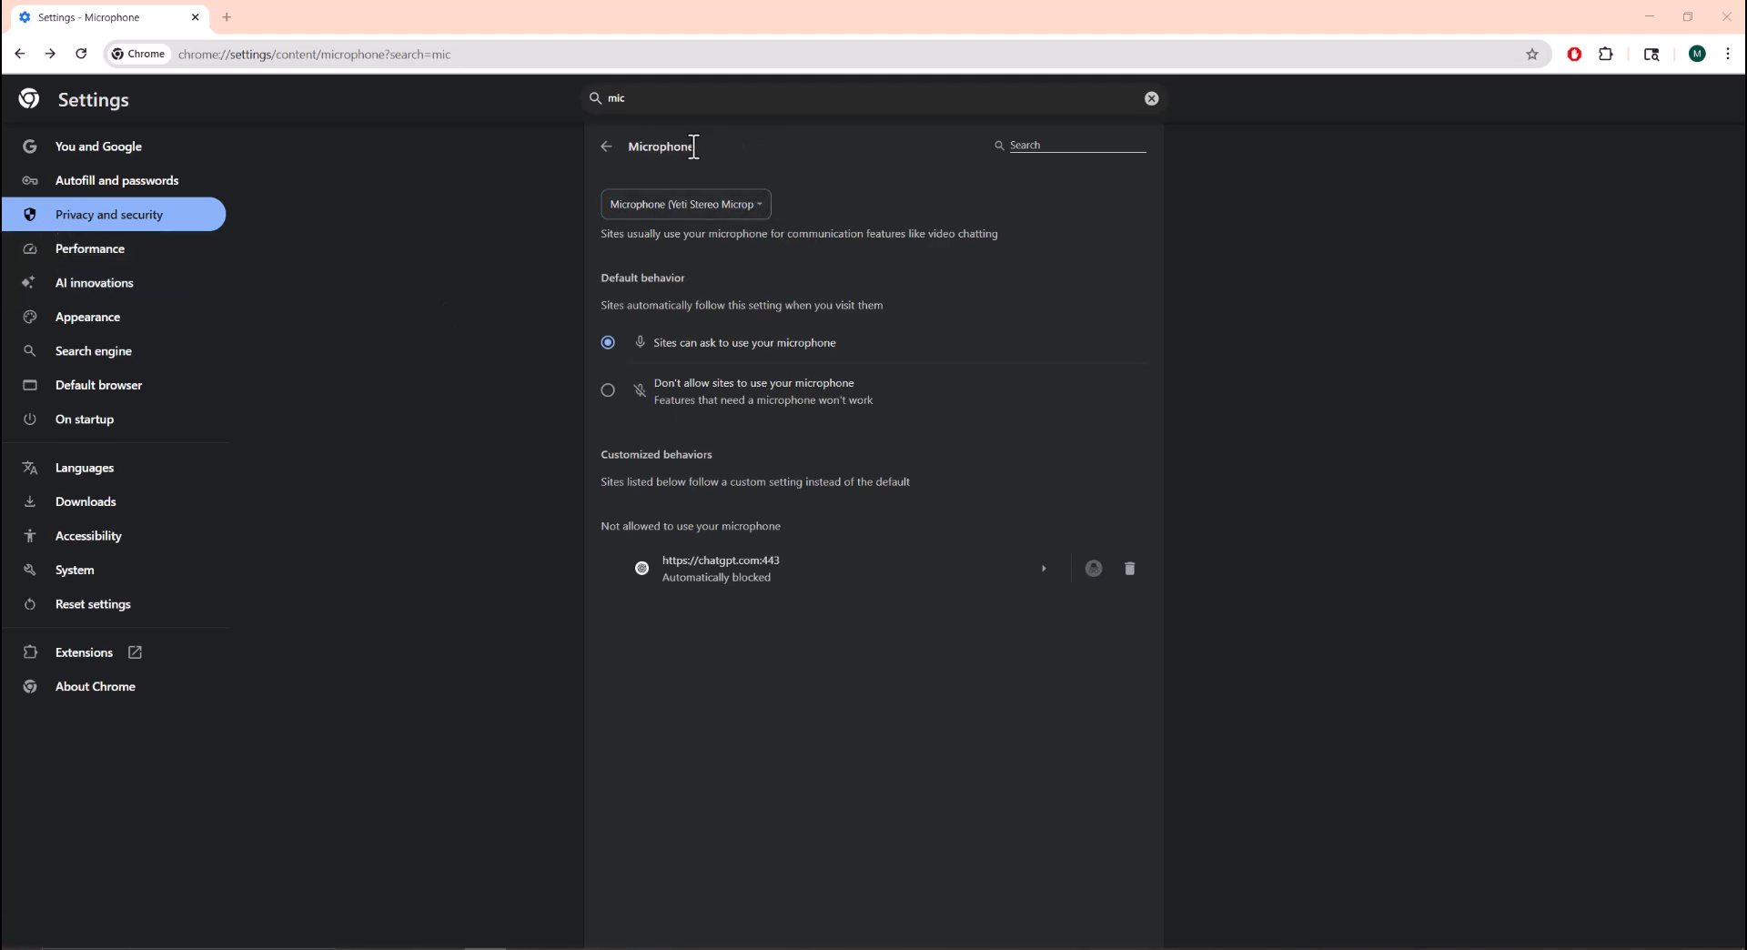
{"action": "mouse_move", "coordinate": [1015, 384]}
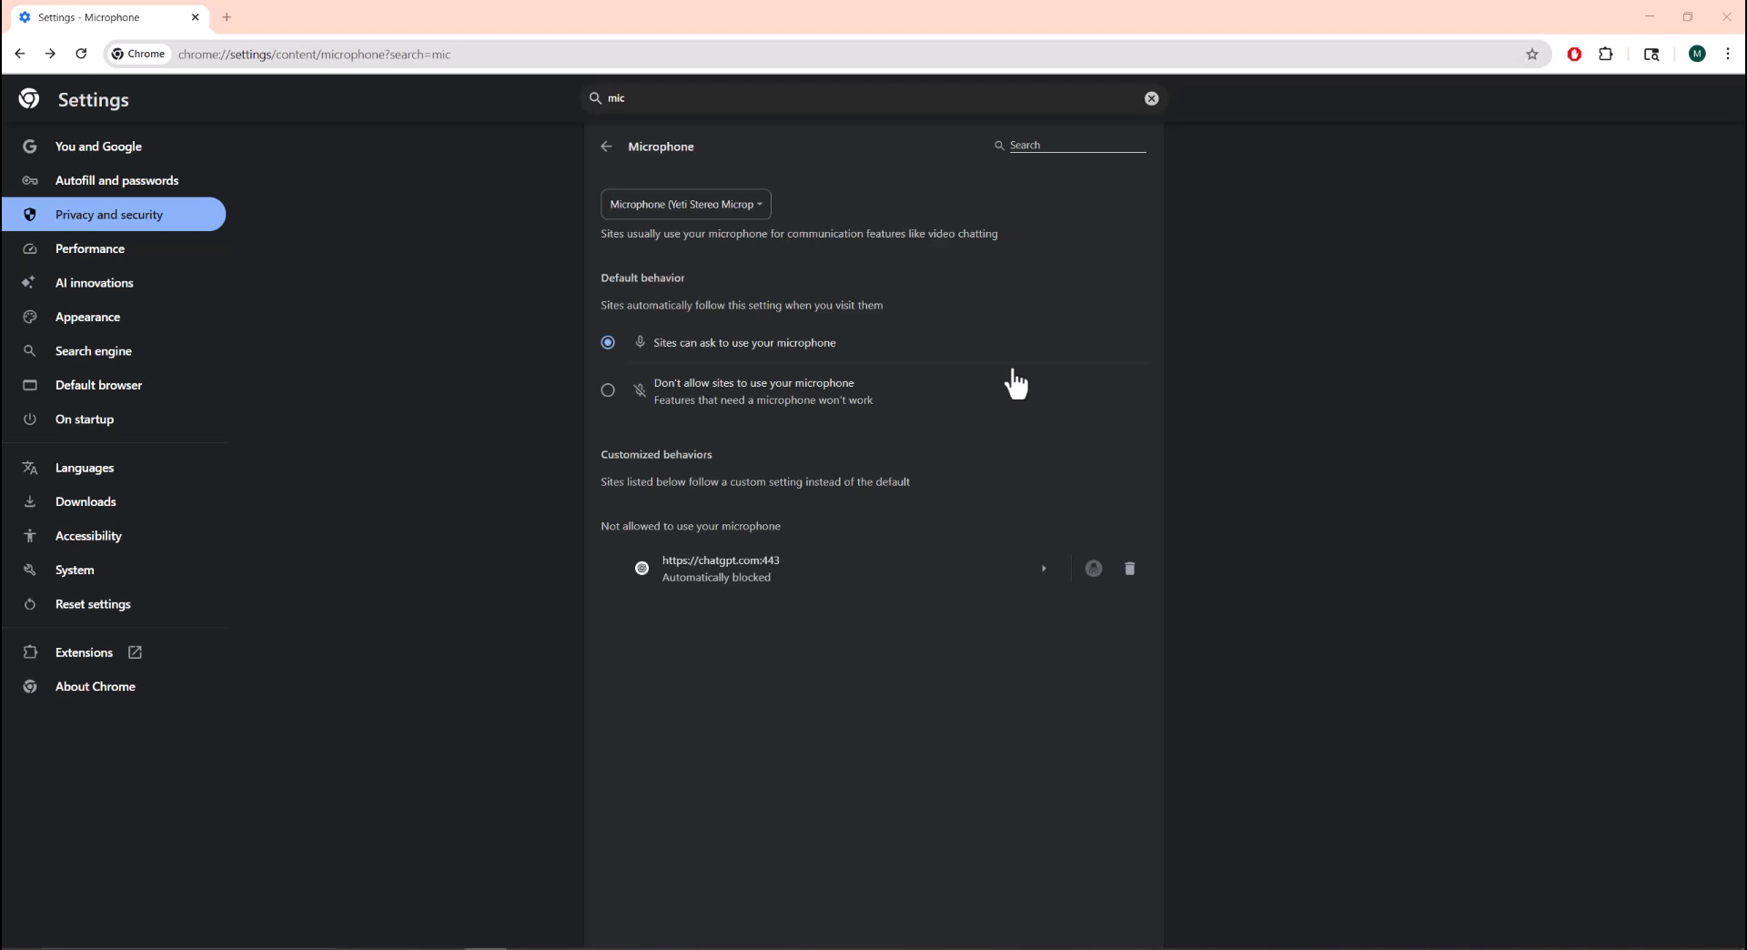
{"action": "mouse_move", "coordinate": [833, 589]}
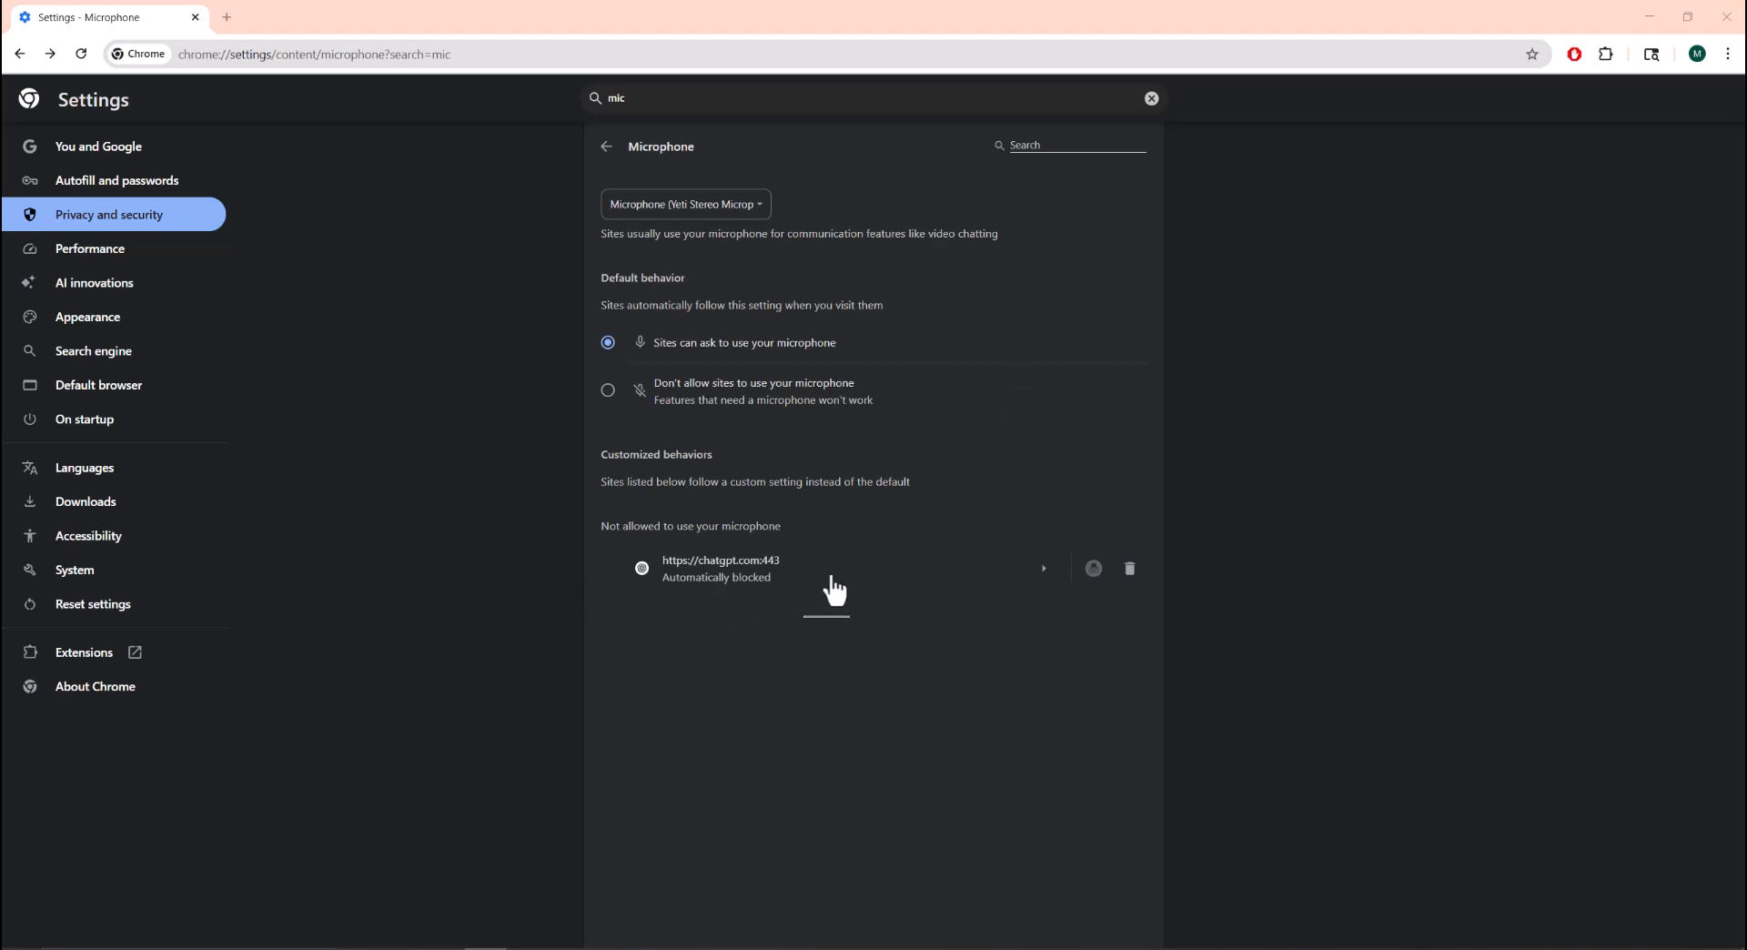
{"action": "mouse_move", "coordinate": [860, 577]}
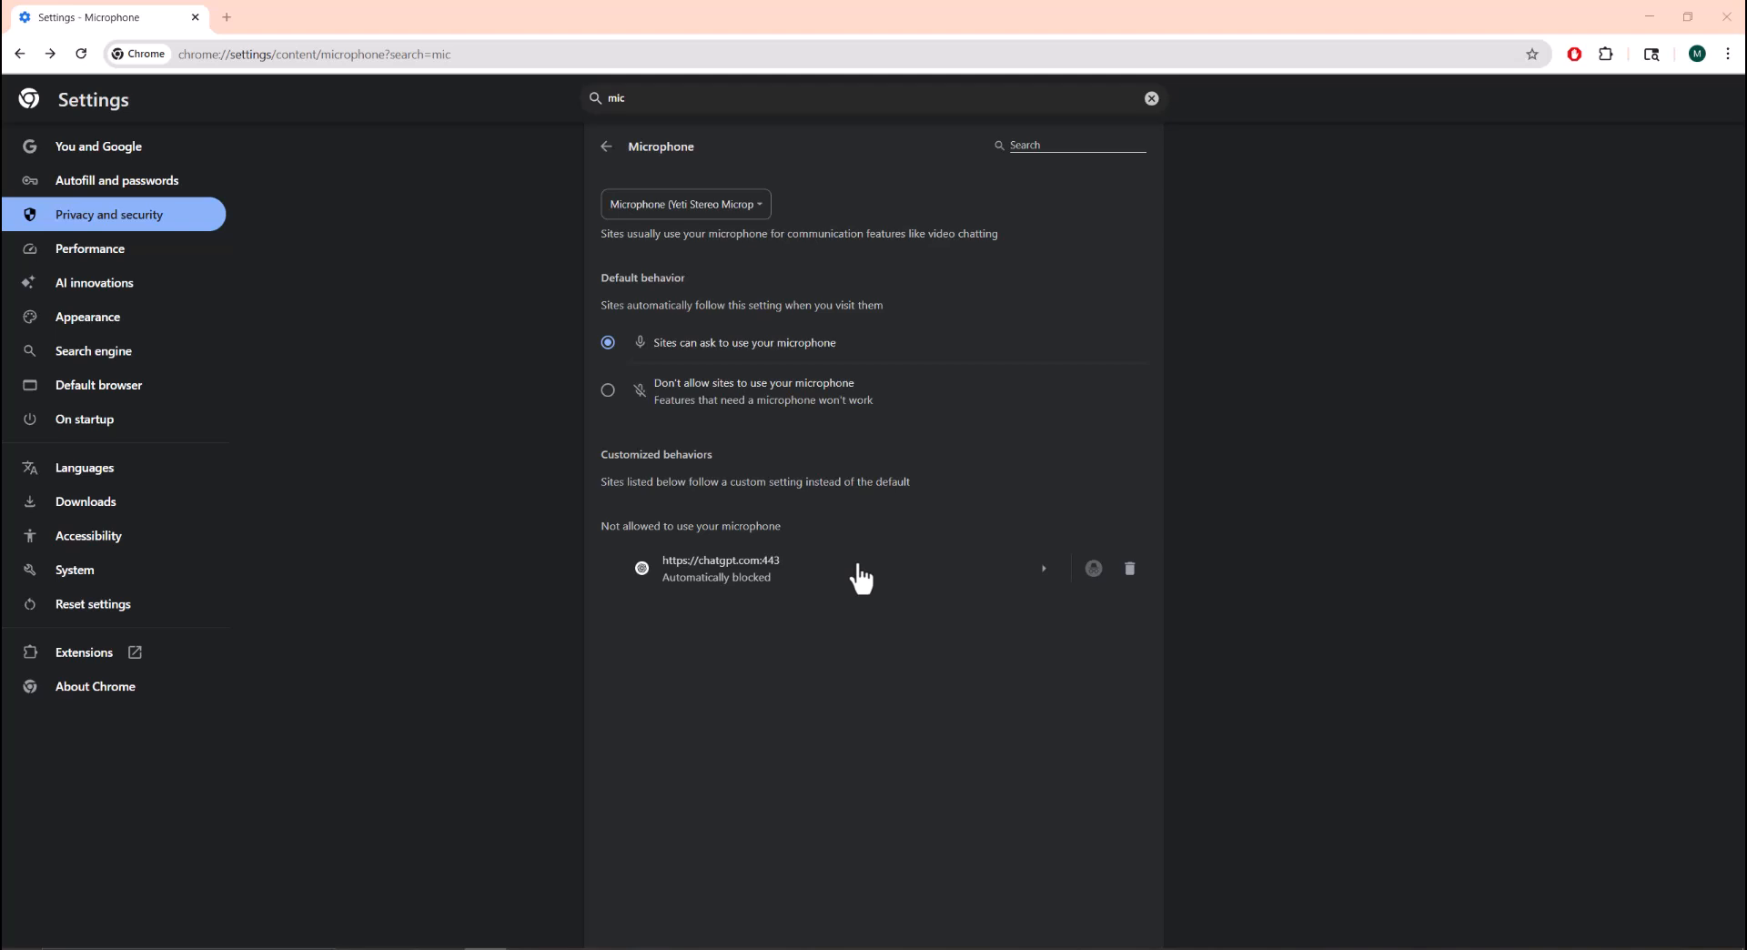
{"action": "mouse_move", "coordinate": [967, 582]}
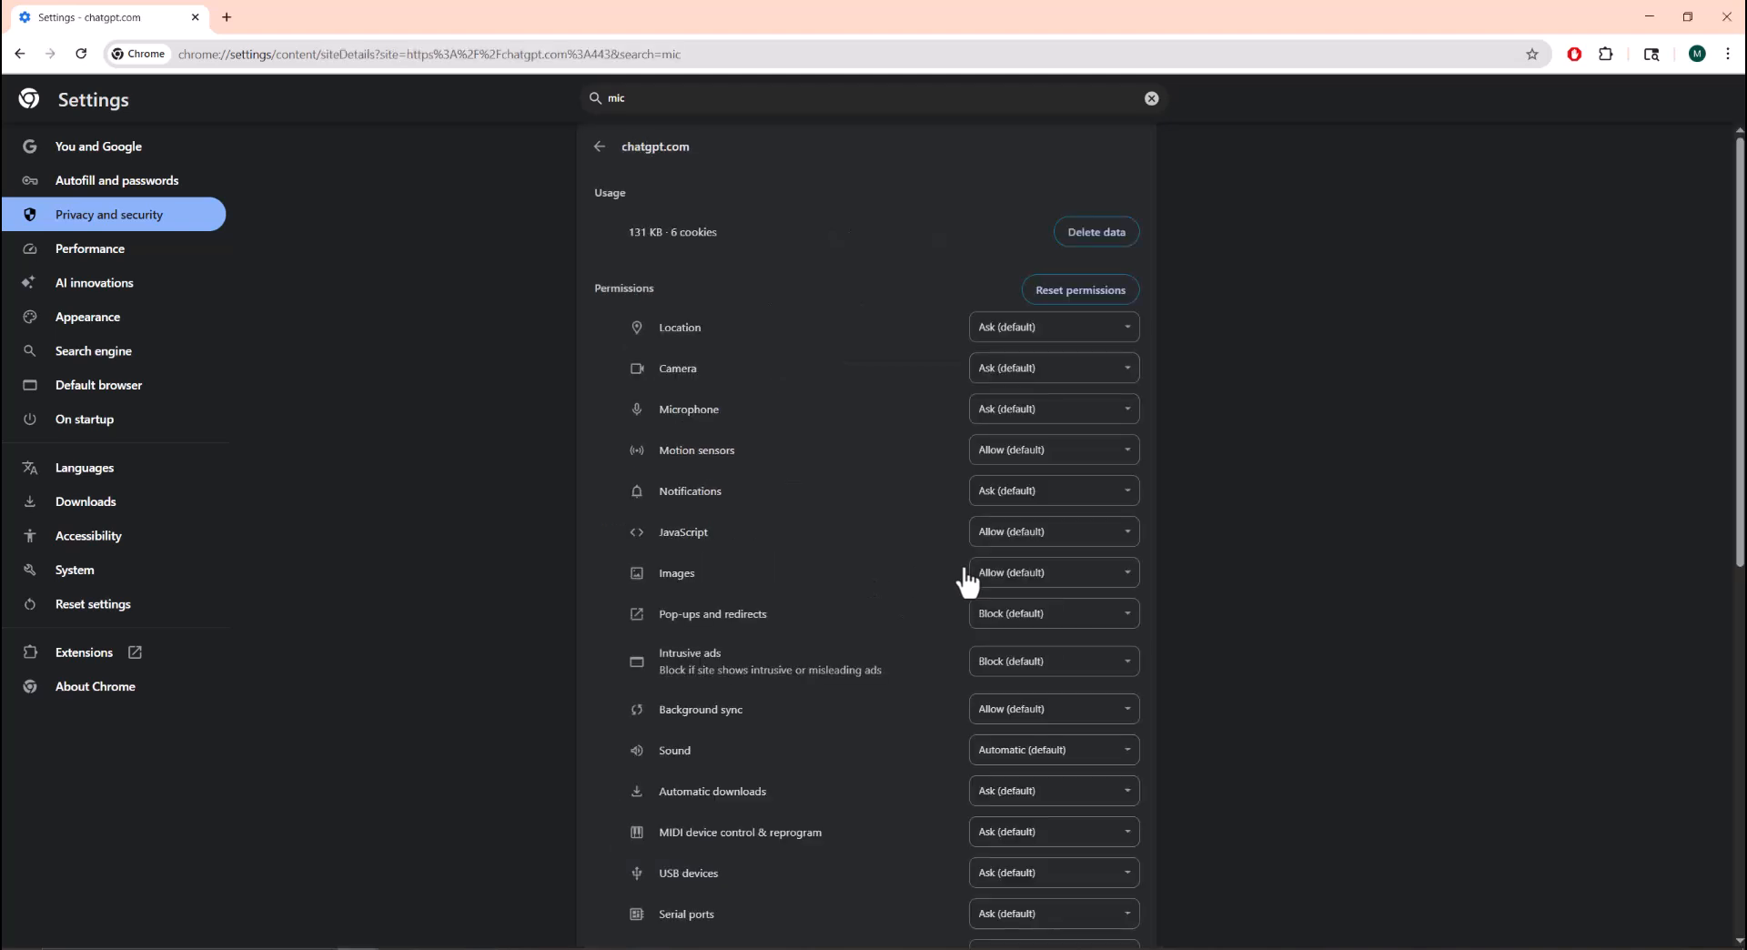
{"action": "mouse_move", "coordinate": [768, 416]}
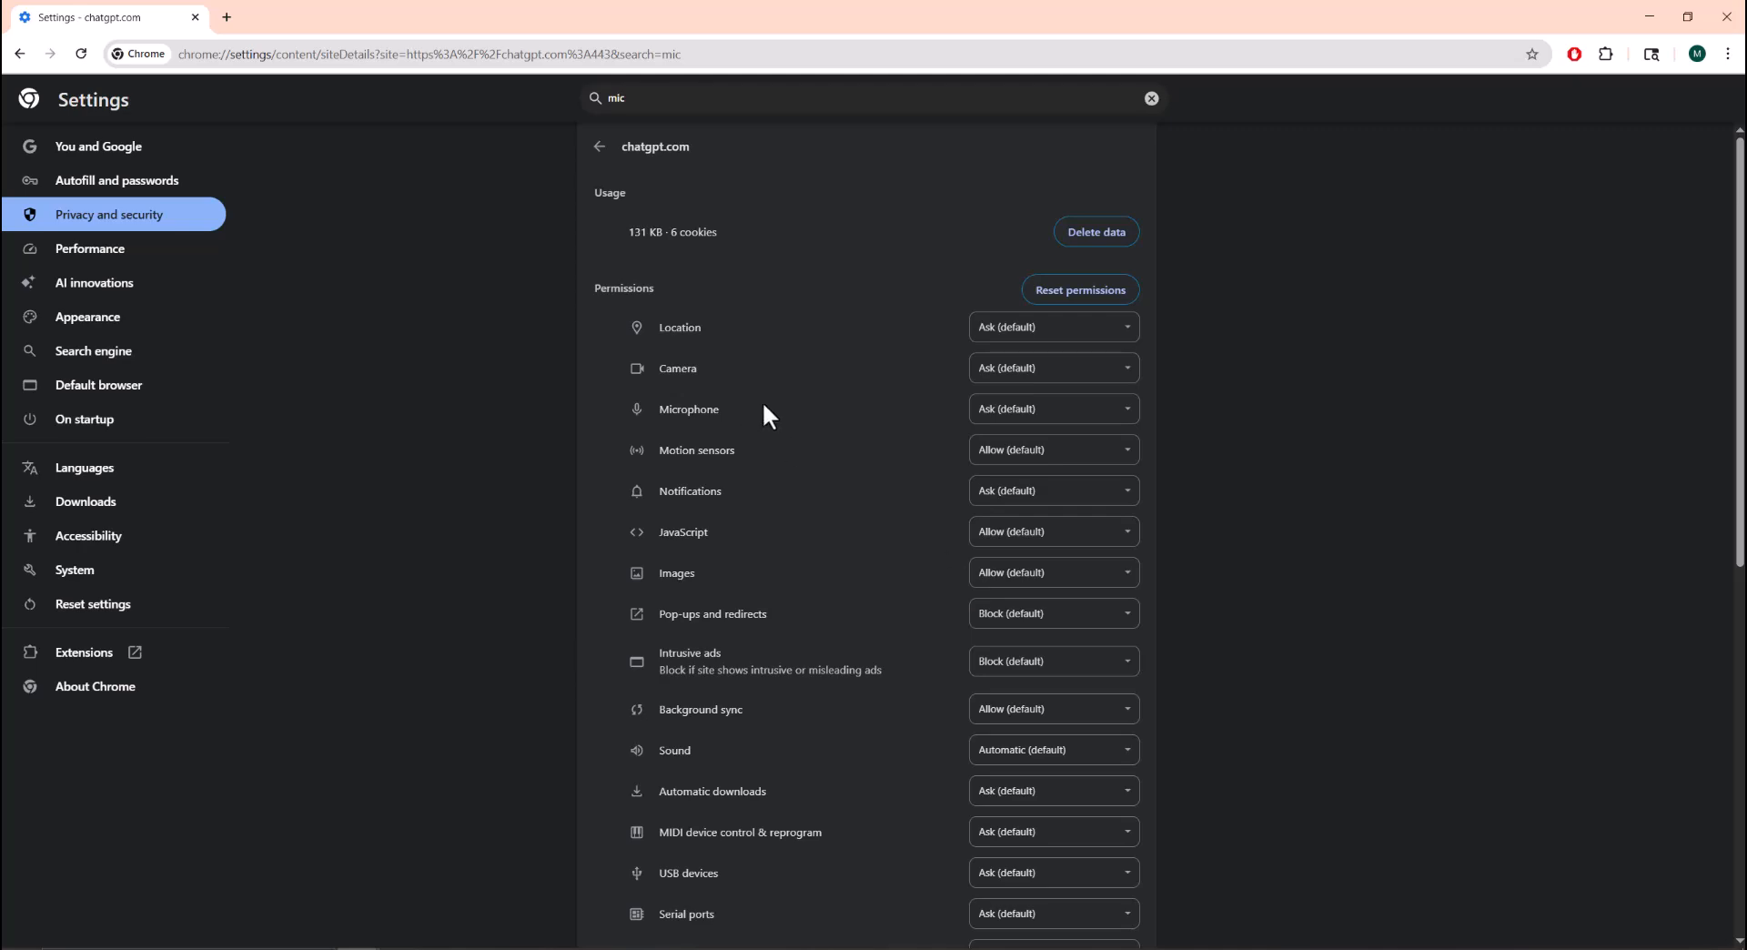
Scroll down chatgpt.com's site details to reveal the full permissions list at default values
{"action": "scroll", "scroll_direction": "down", "scroll_amount": 3}
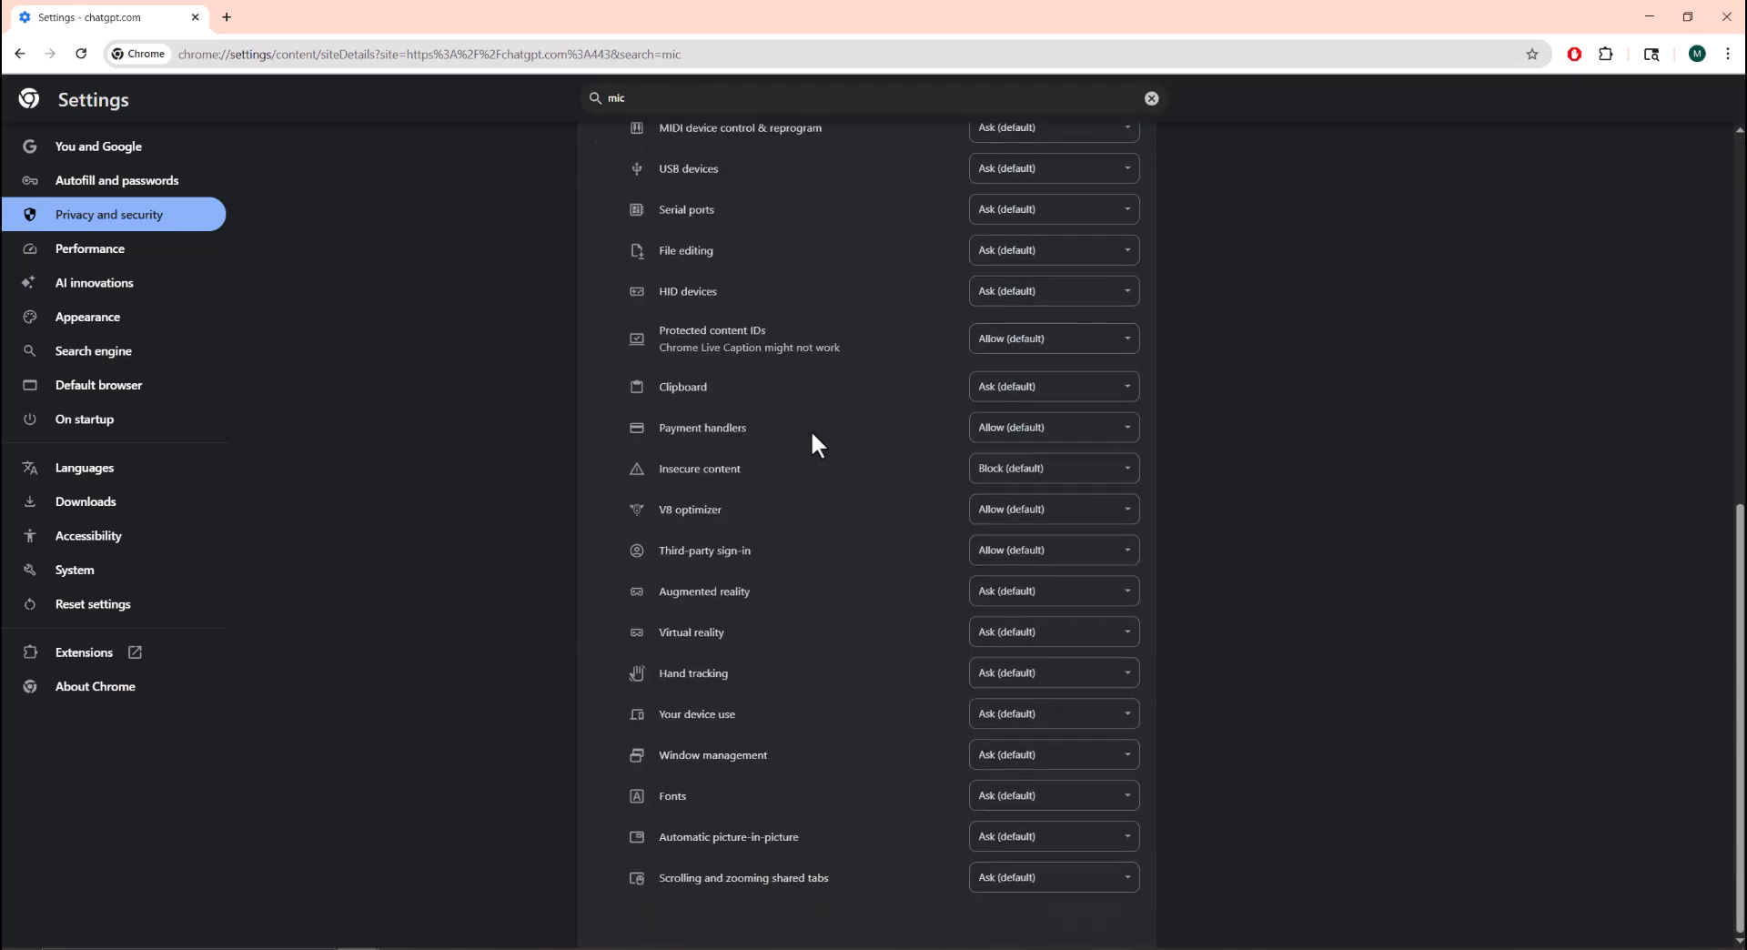
{"action": "left_click", "coordinate": [1050, 408]}
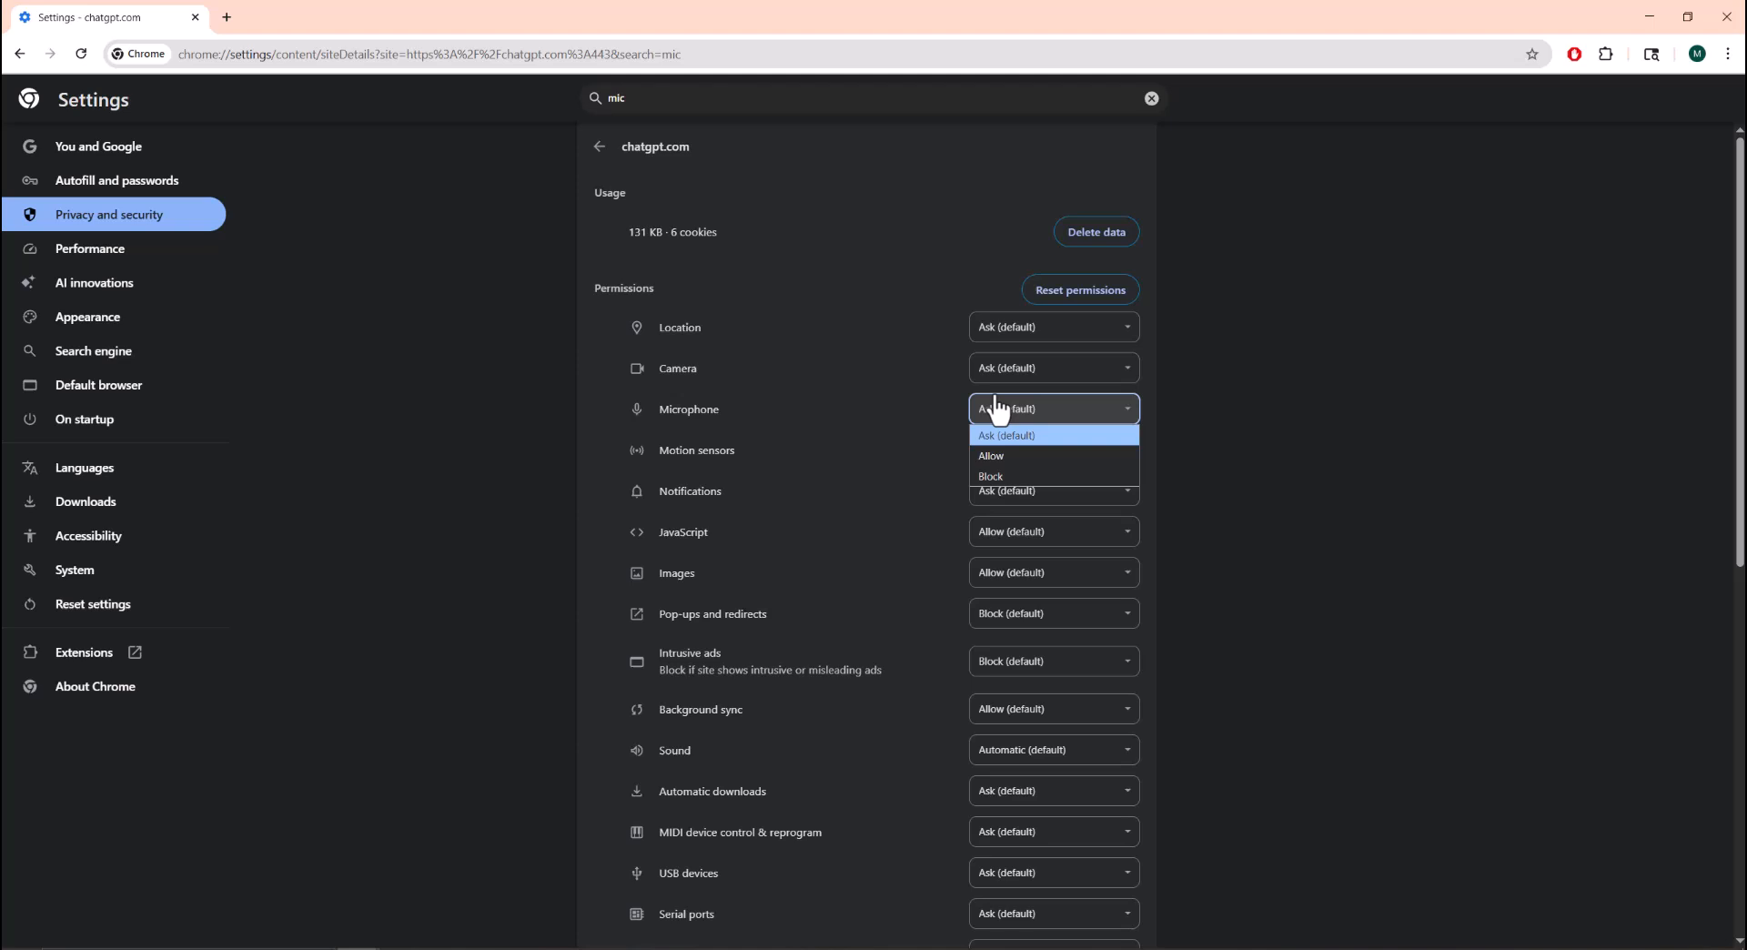
{"action": "mouse_move", "coordinate": [1020, 455]}
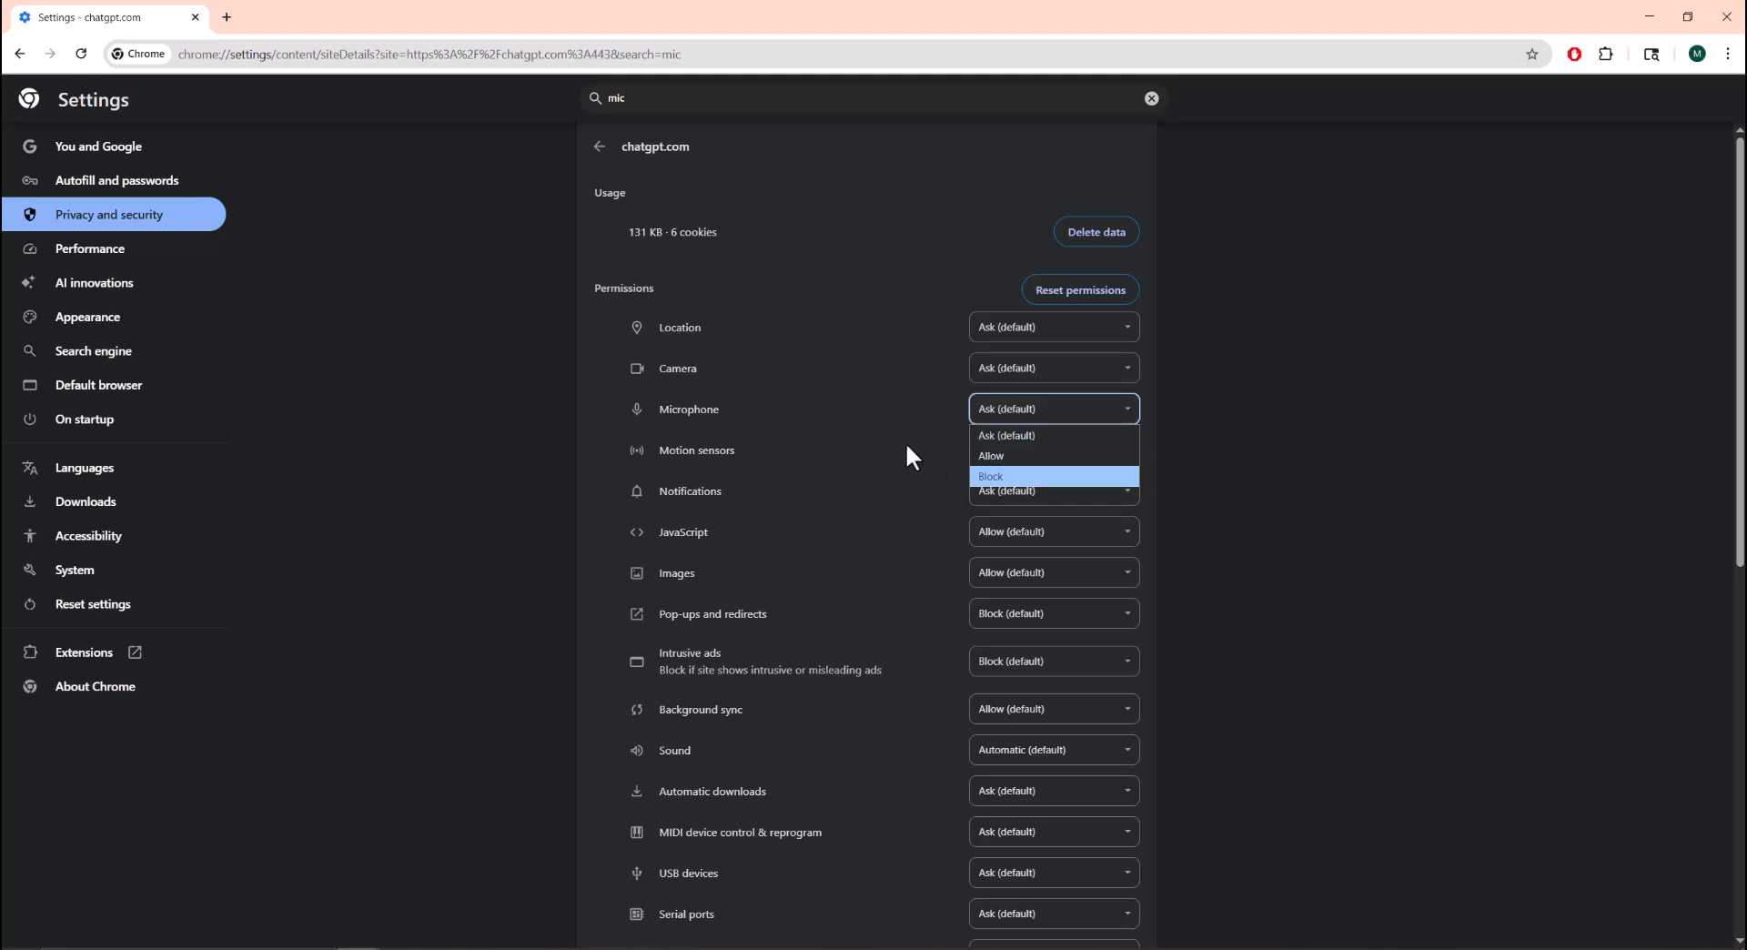
{"action": "left_click", "coordinate": [1006, 449]}
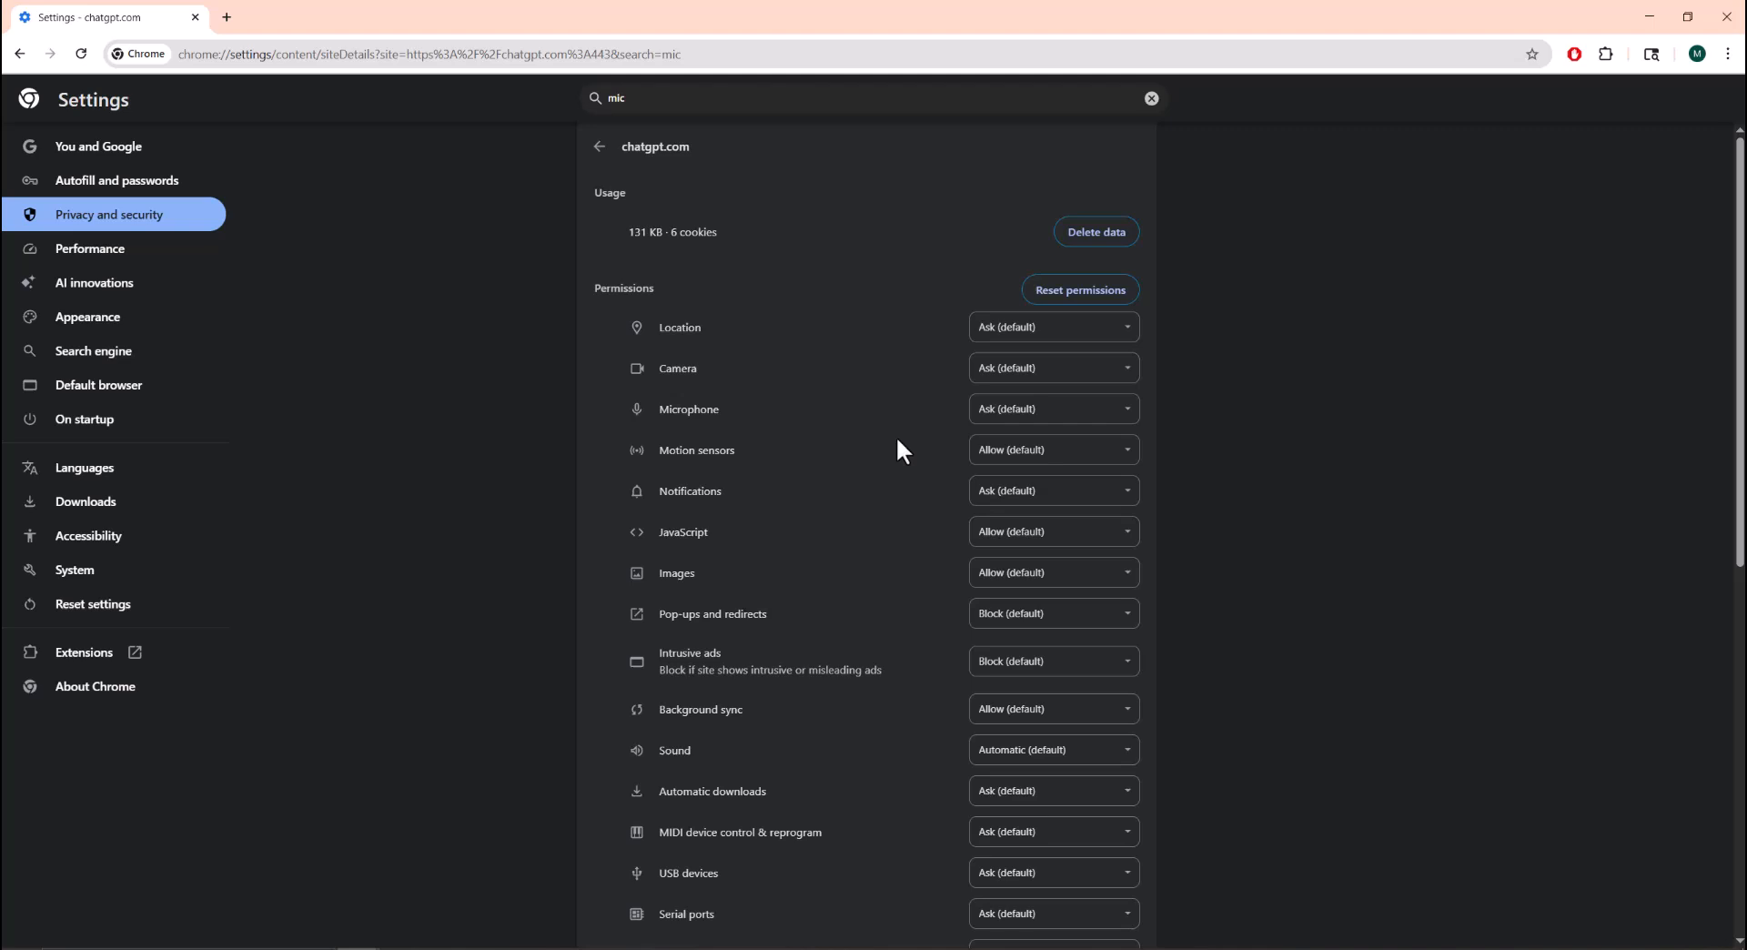